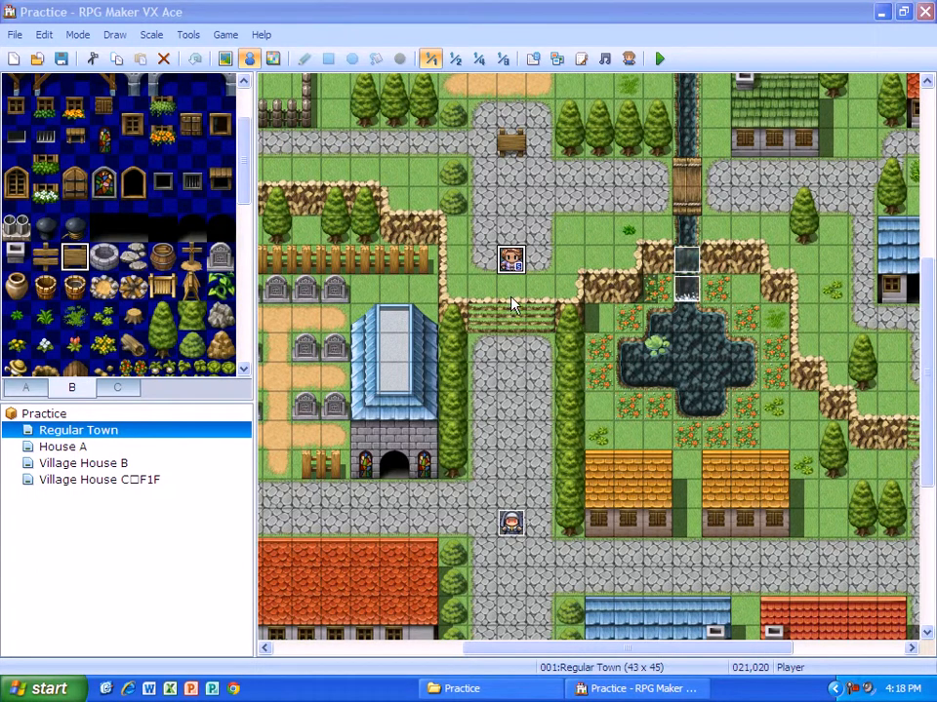
mouse_move(505, 269)
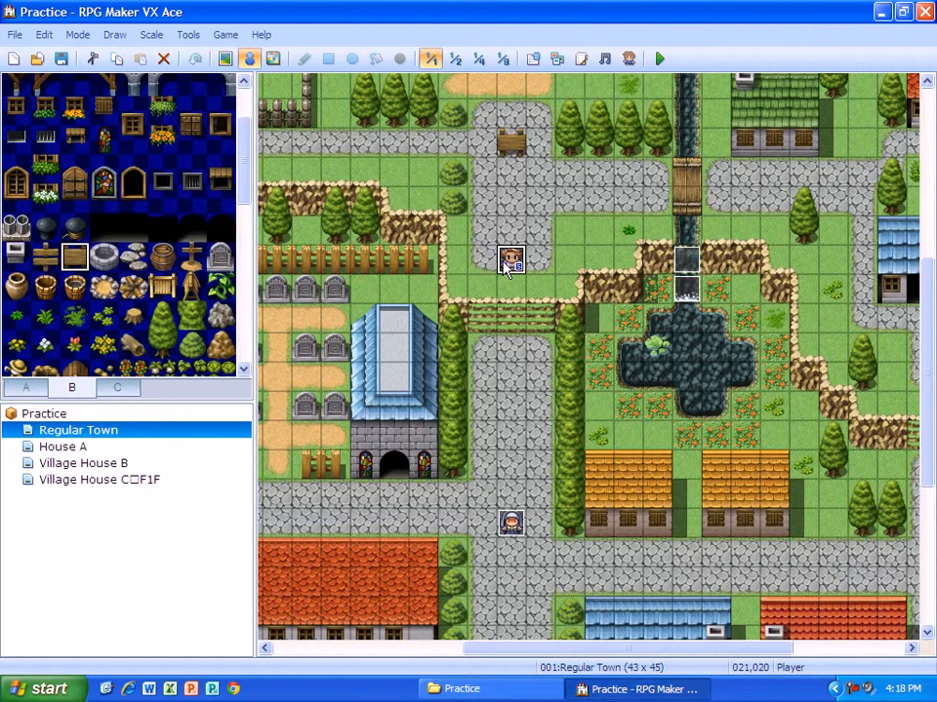
mouse_move(582, 370)
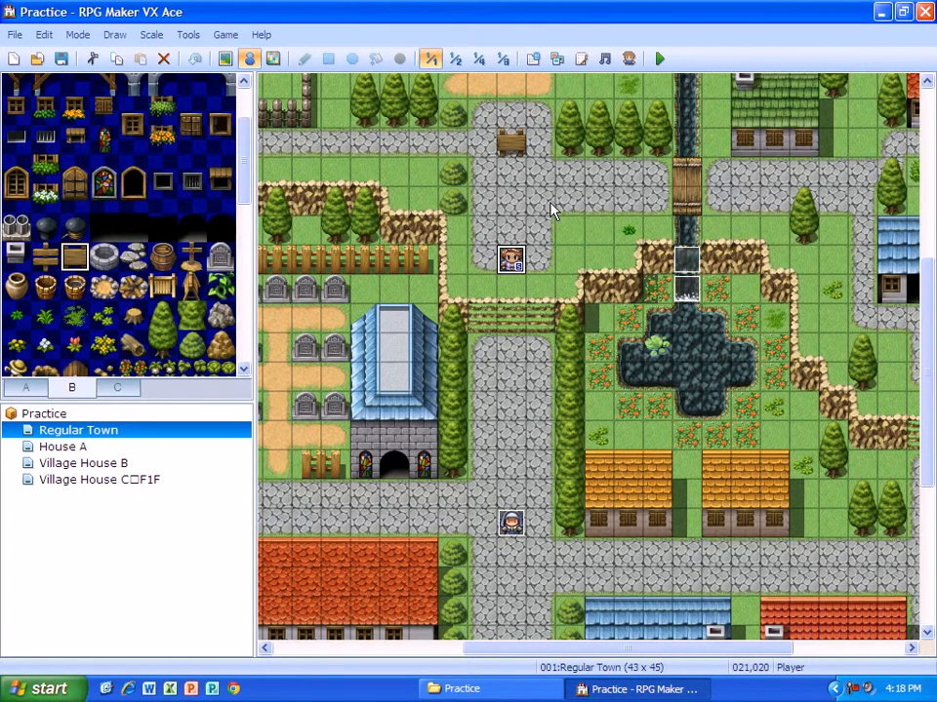
- Create a new event on the road tile near the top of the Regular Town map
left_click(226, 58)
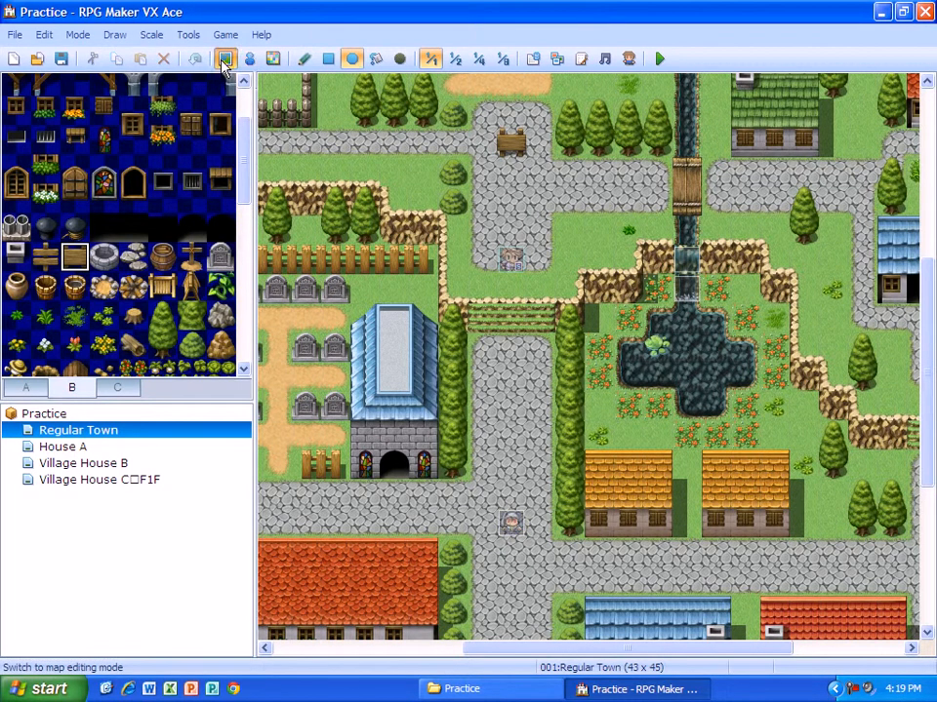
mouse_move(226, 58)
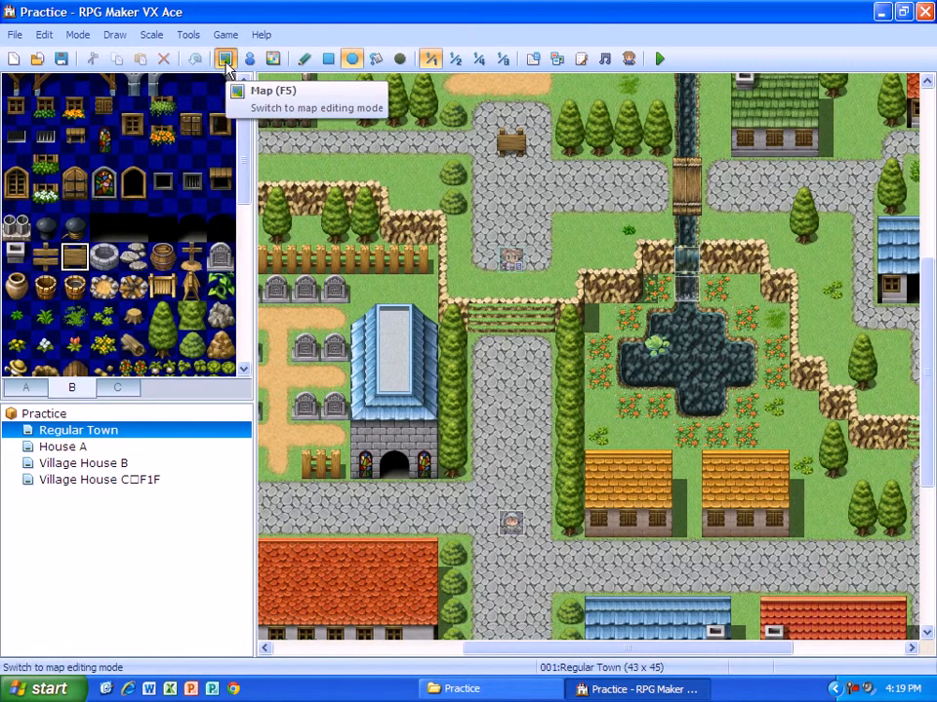
left_click(250, 59)
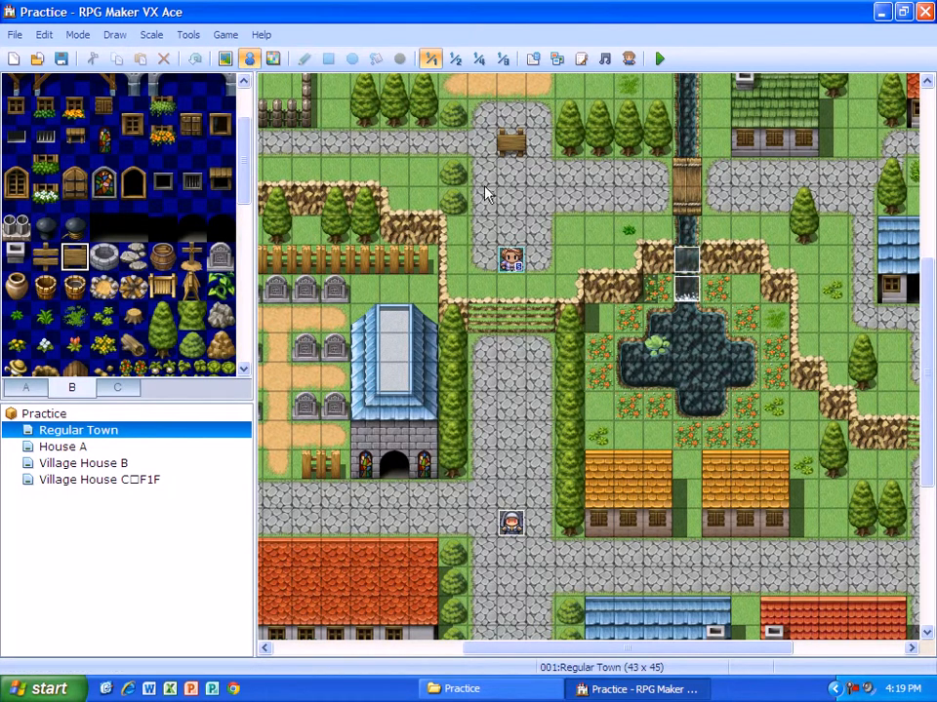
mouse_move(517, 144)
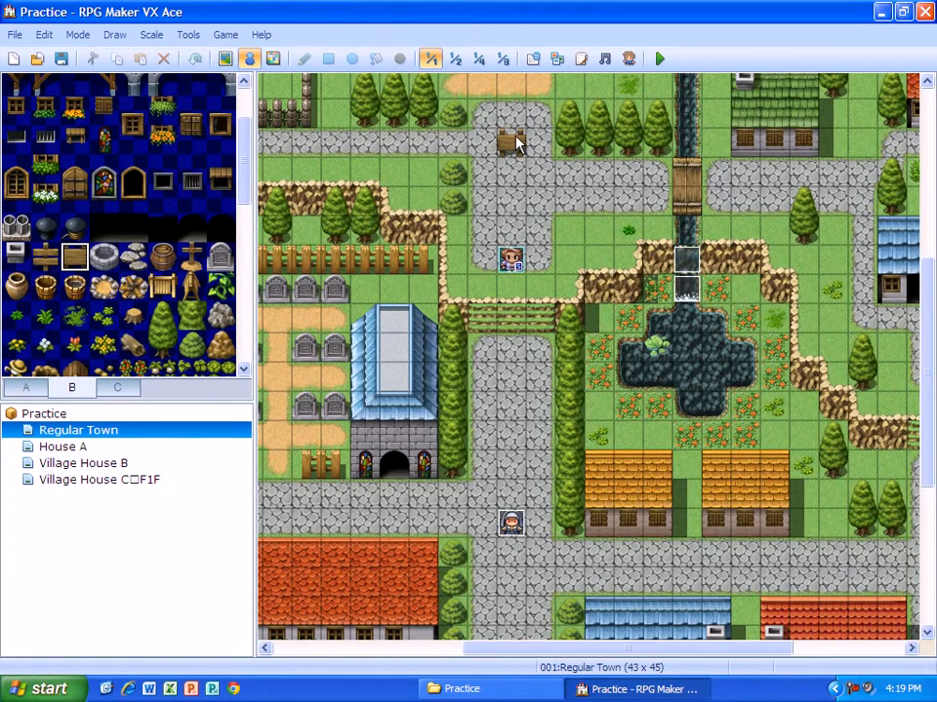
mouse_move(517, 145)
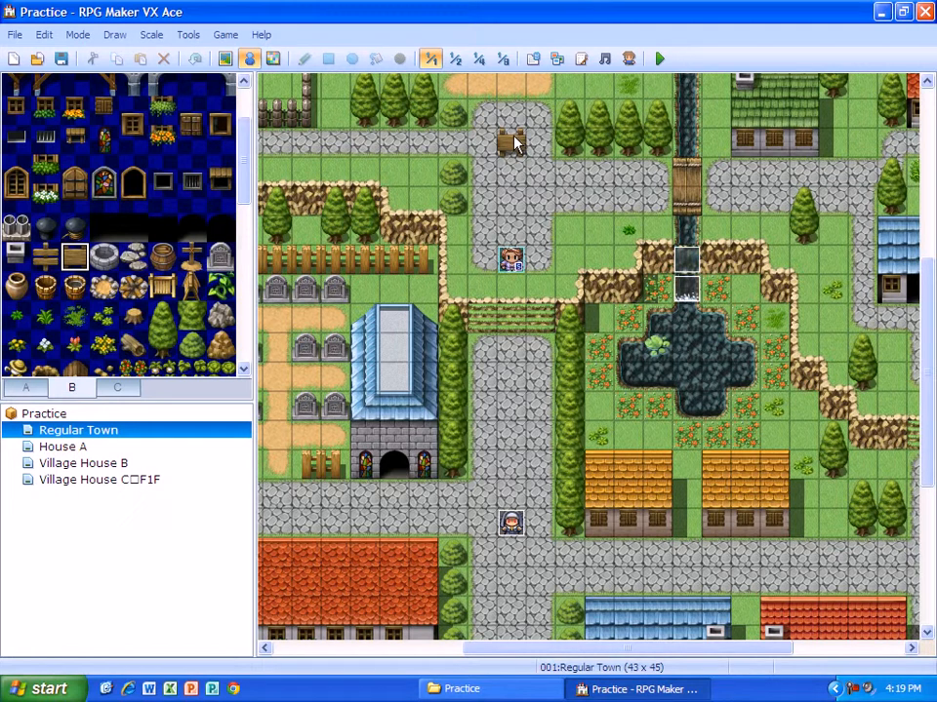
mouse_move(515, 152)
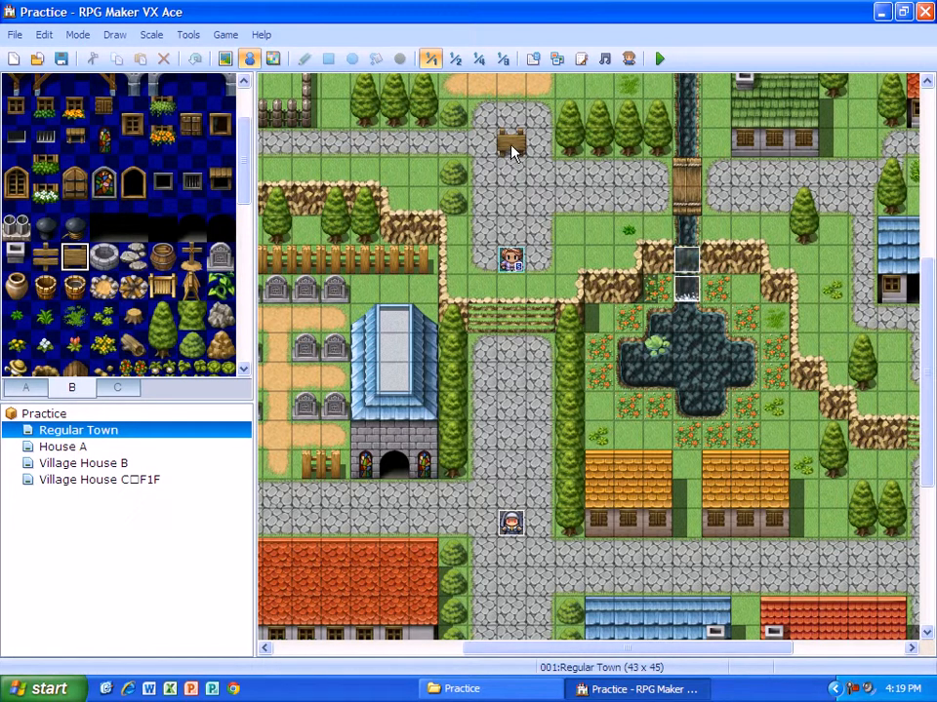
double_click(511, 146)
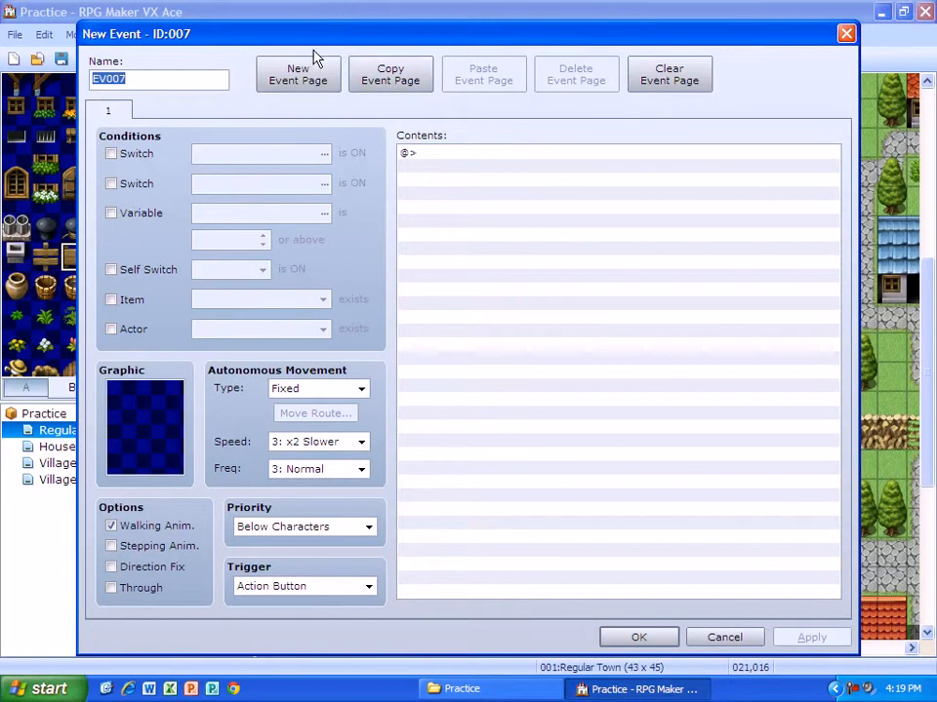
mouse_move(461, 157)
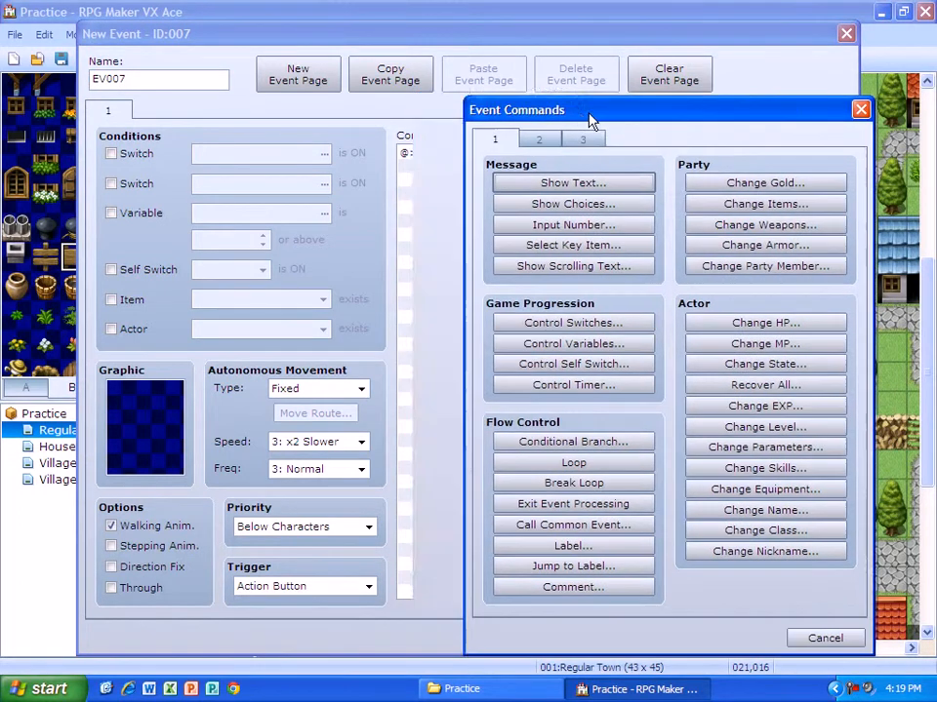
- Add a Show Text message: left enters the dark forest, right goes toward the kings castle
left_click(572, 184)
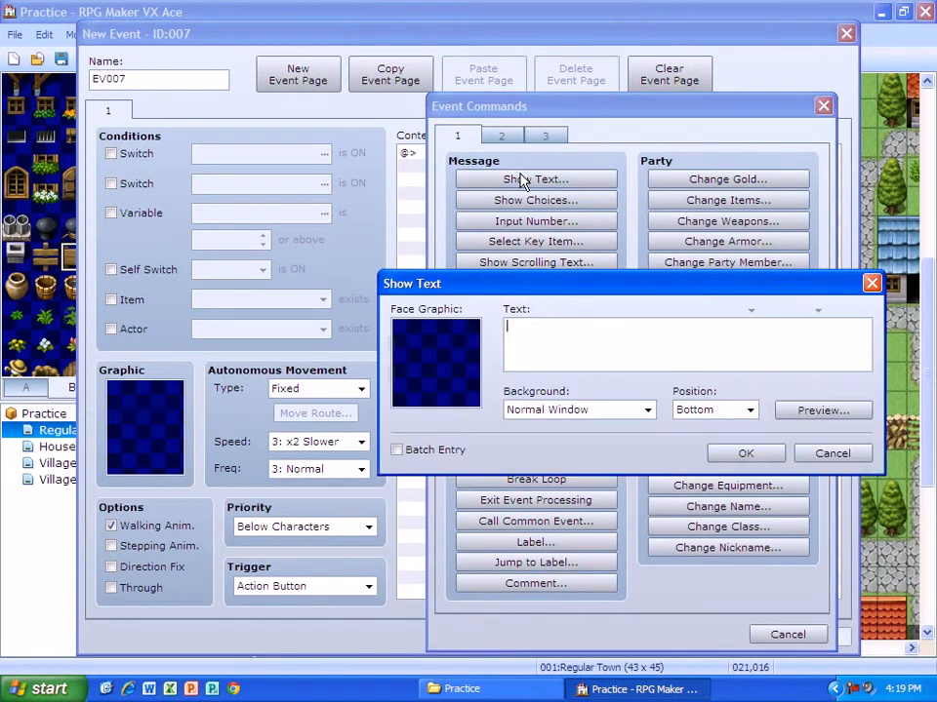
type("go to the lef")
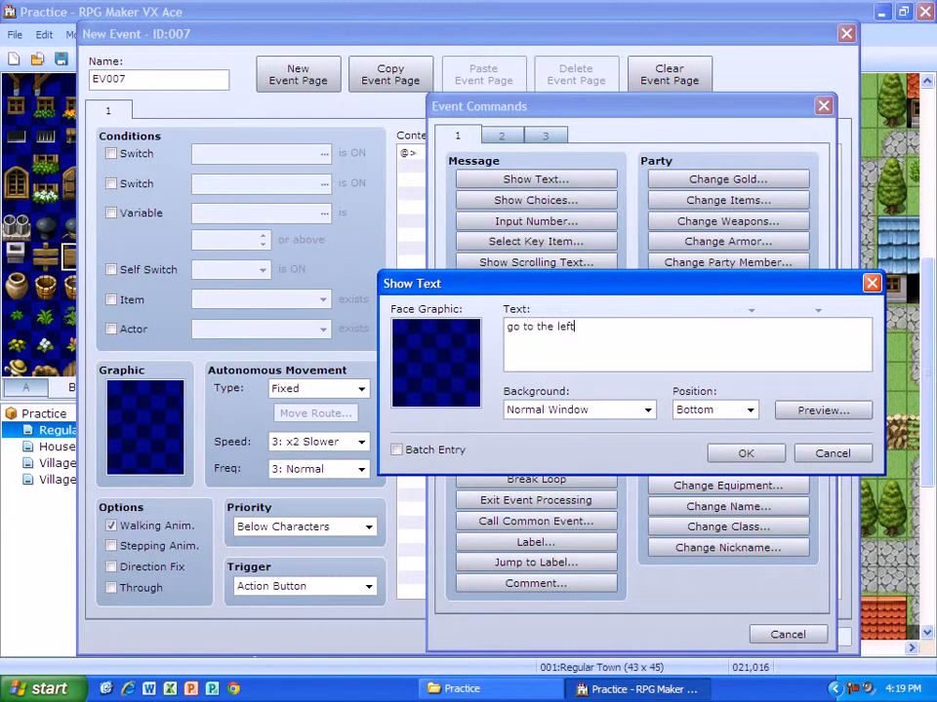
type("to")
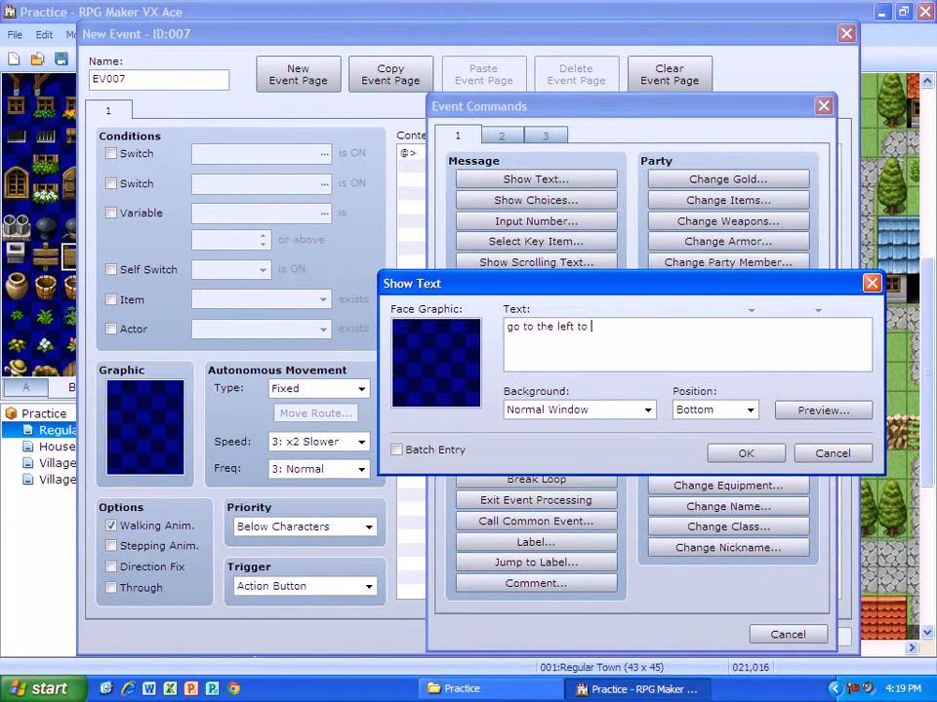
type("enter the dark")
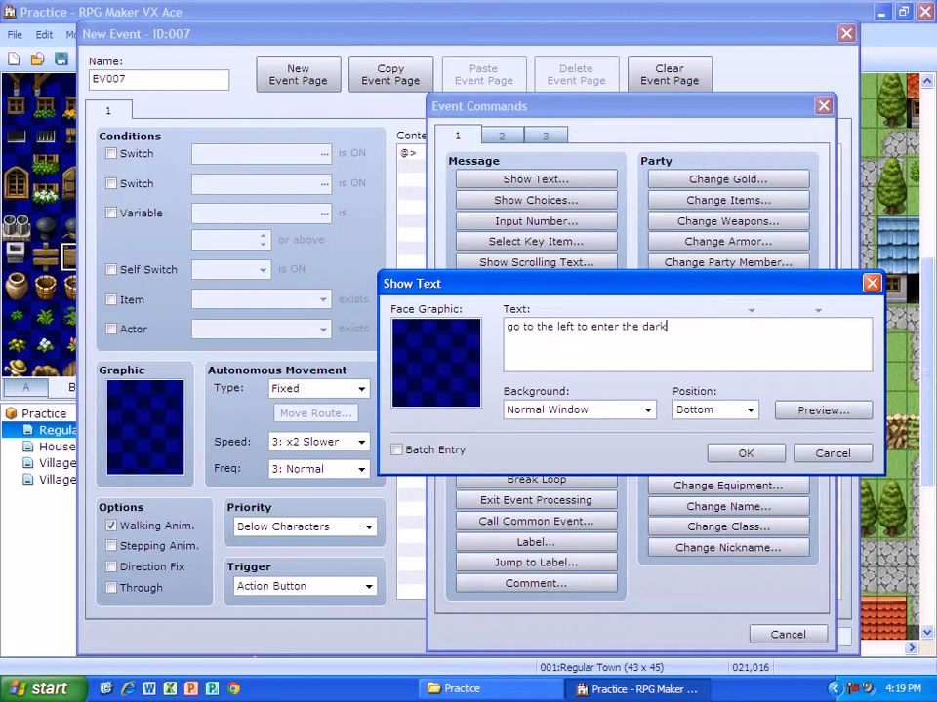
type("forest")
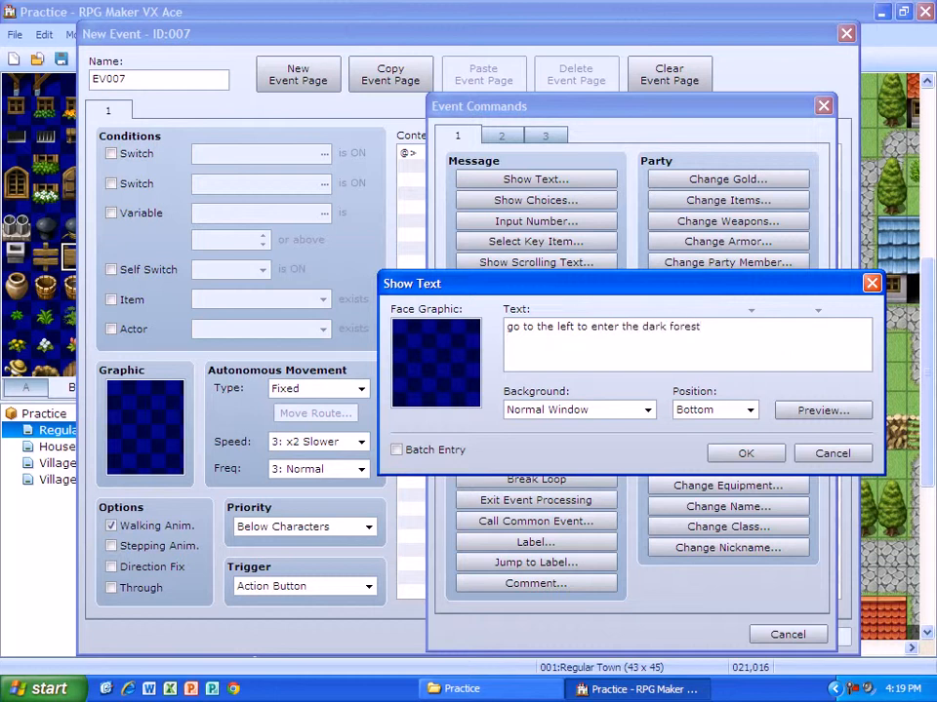
type("go to the right")
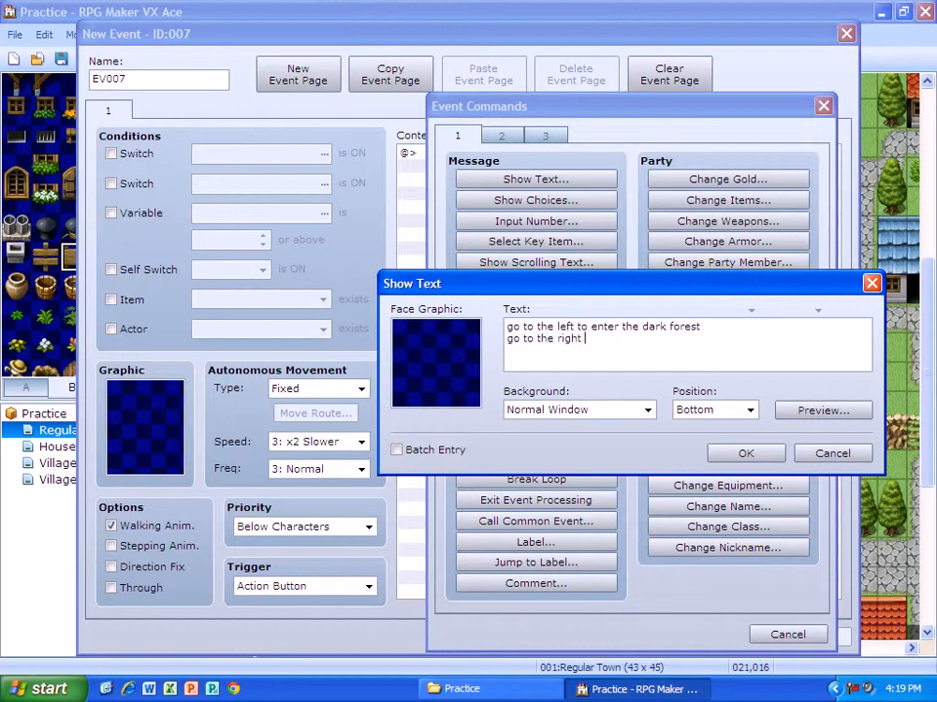
type("to travel")
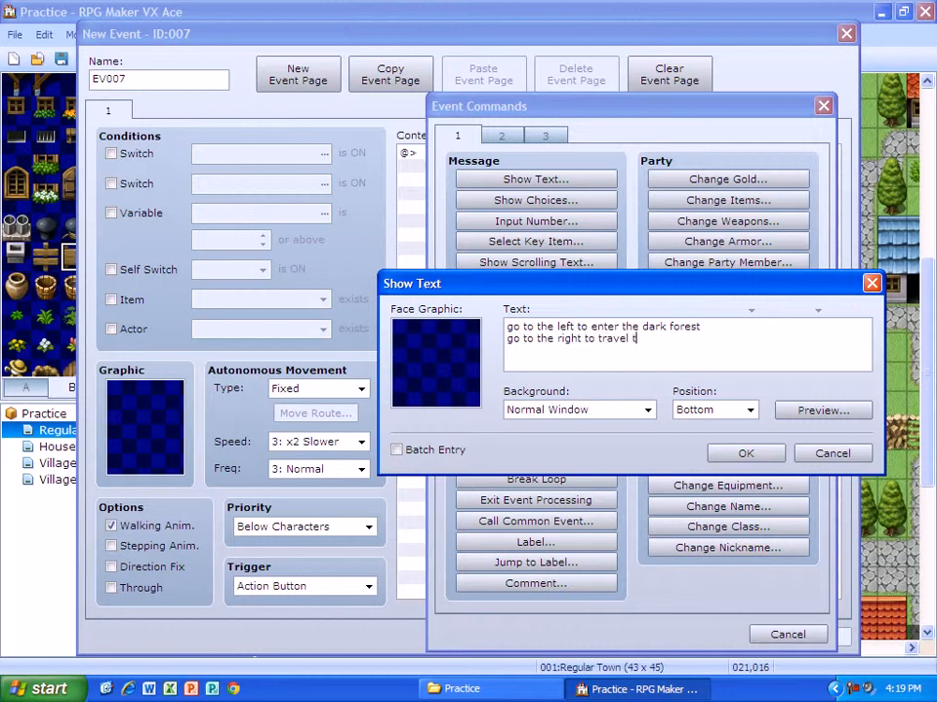
type("tw")
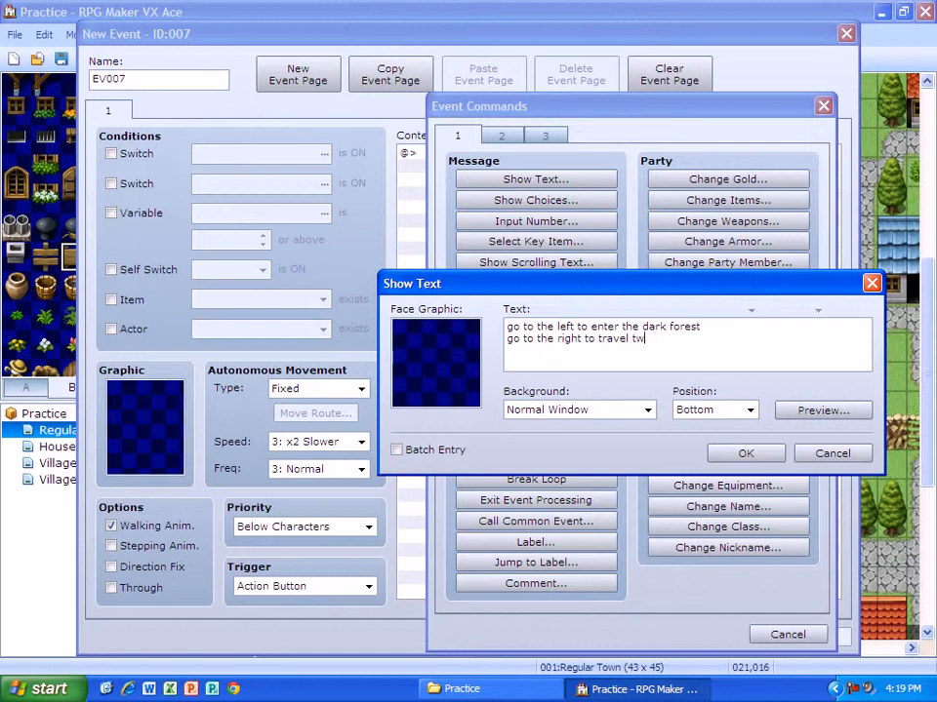
type("oward the kings")
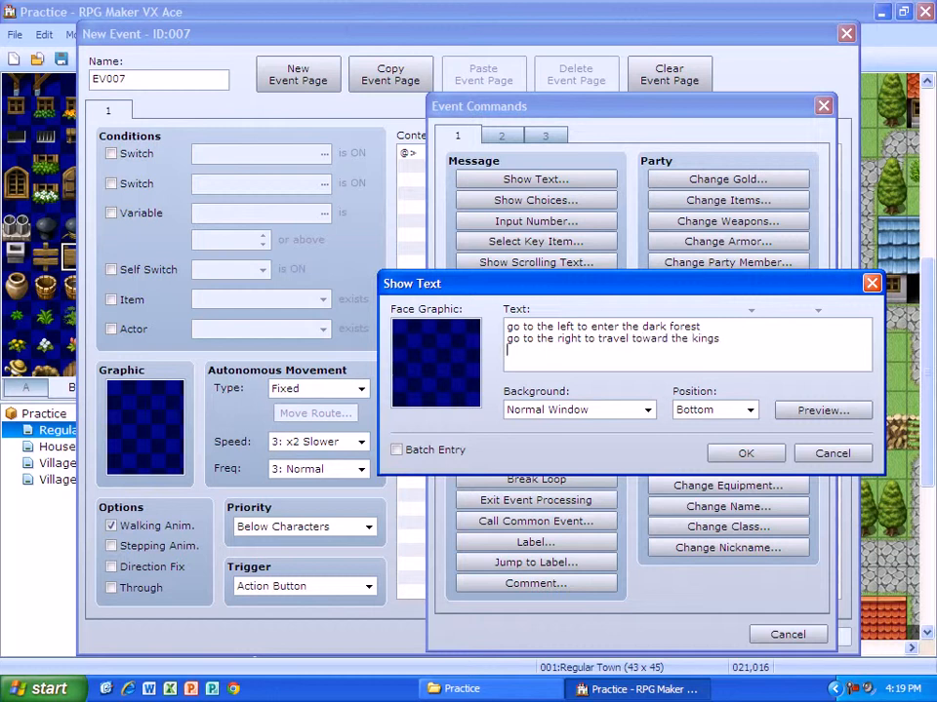
type("castle.")
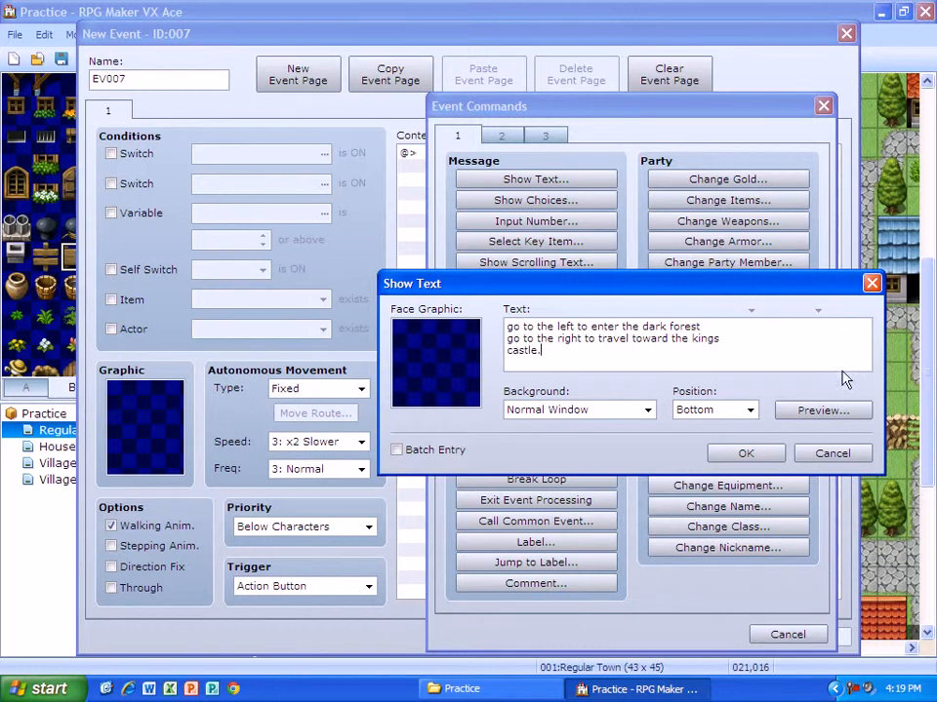
- Preview the sign message in-game style and confirm it into the event's contents
left_click(823, 409)
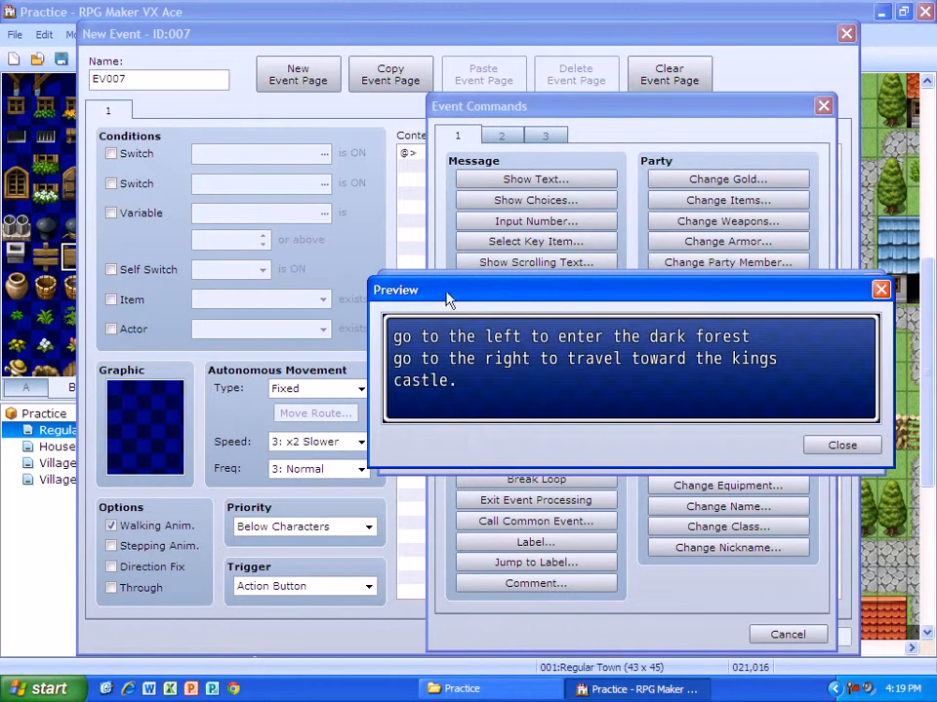
left_click(841, 445)
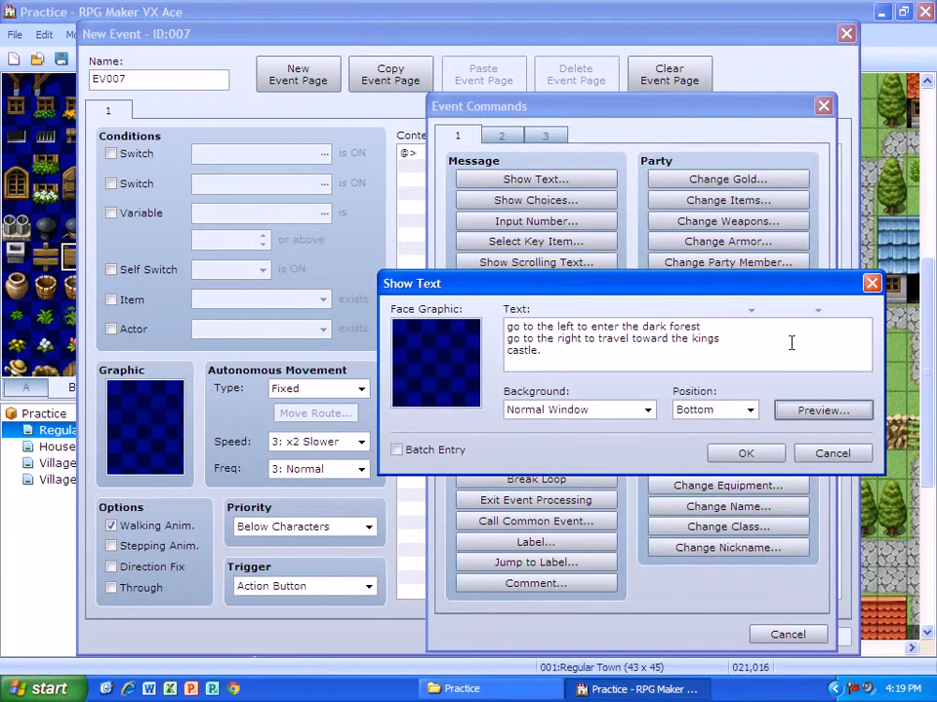
left_click(745, 453)
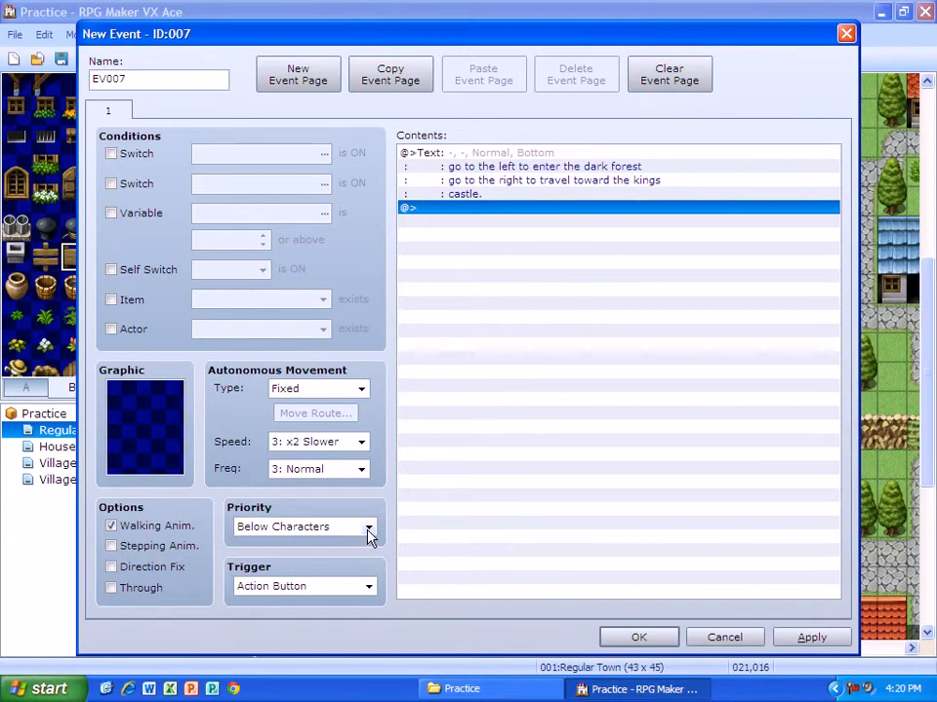
- Set the event to Same as Characters priority and Player Touch trigger, then place it
left_click(367, 527)
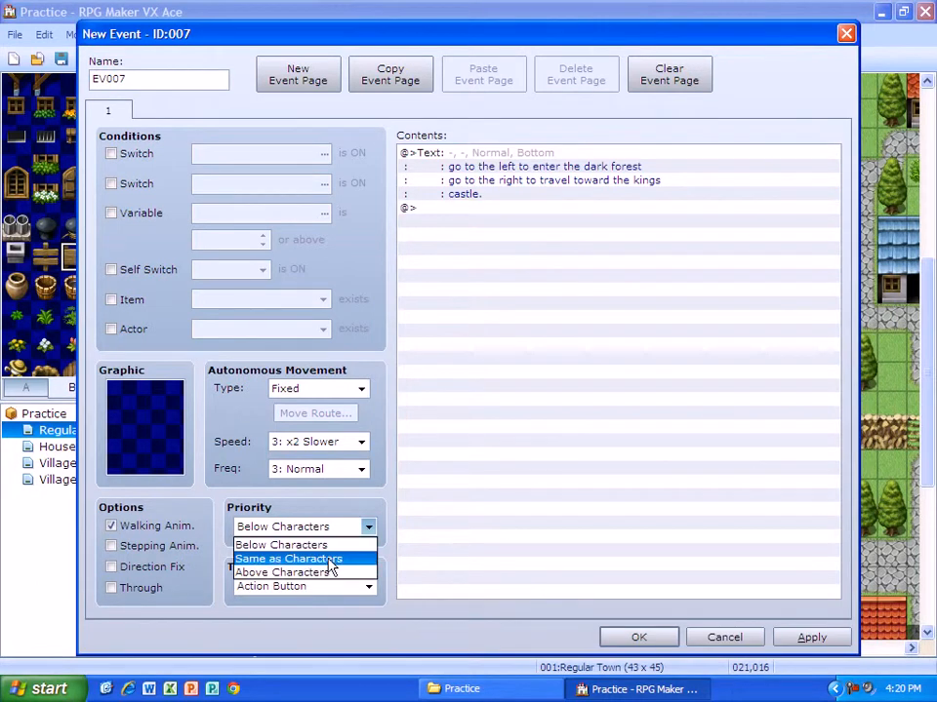
left_click(289, 559)
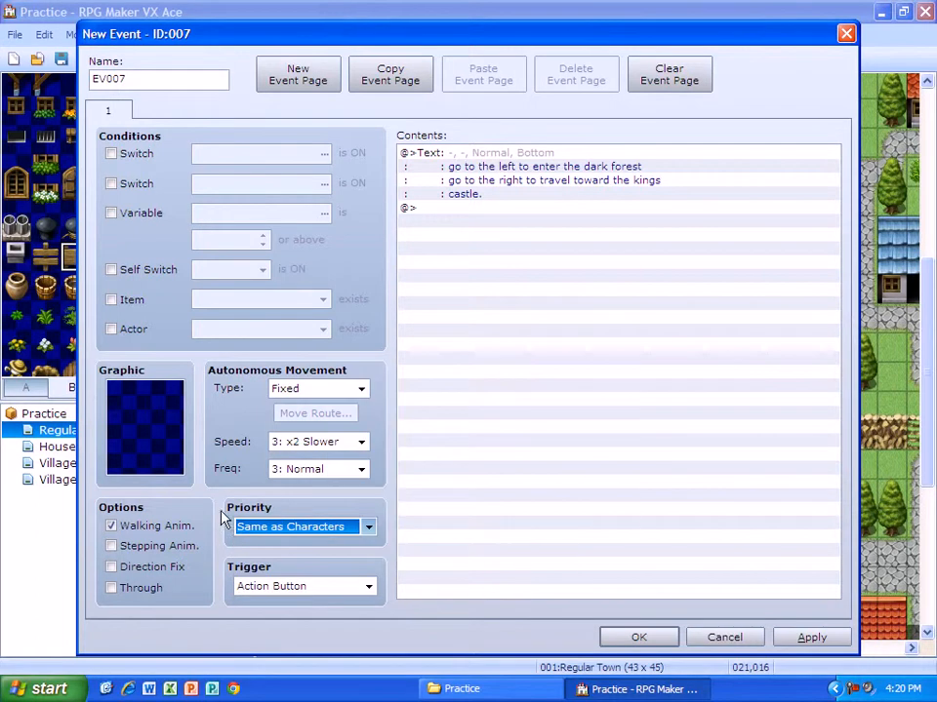
mouse_move(257, 517)
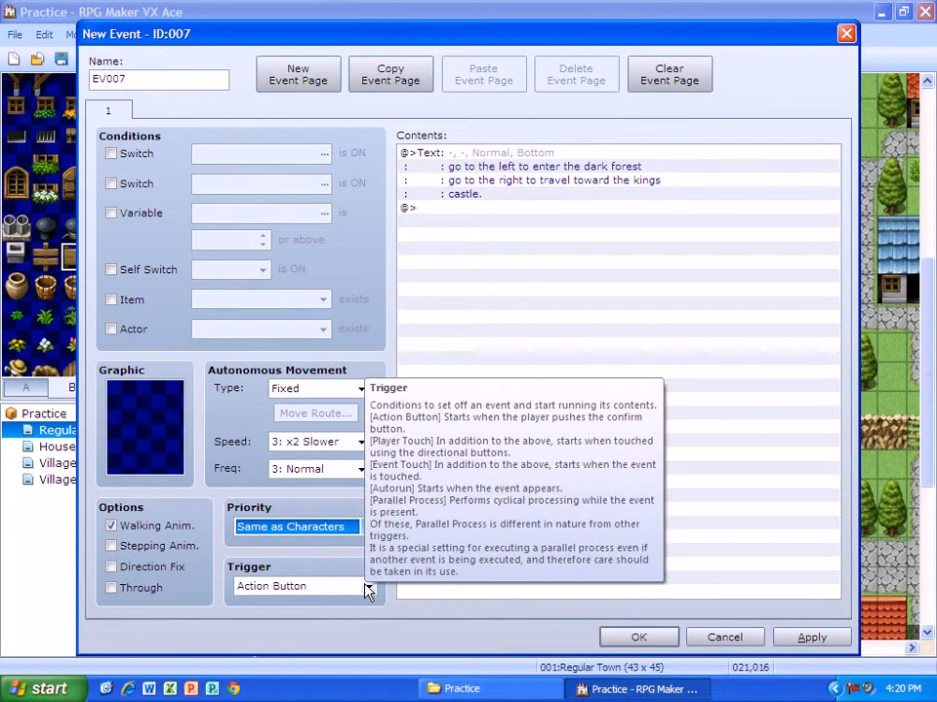
mouse_move(369, 593)
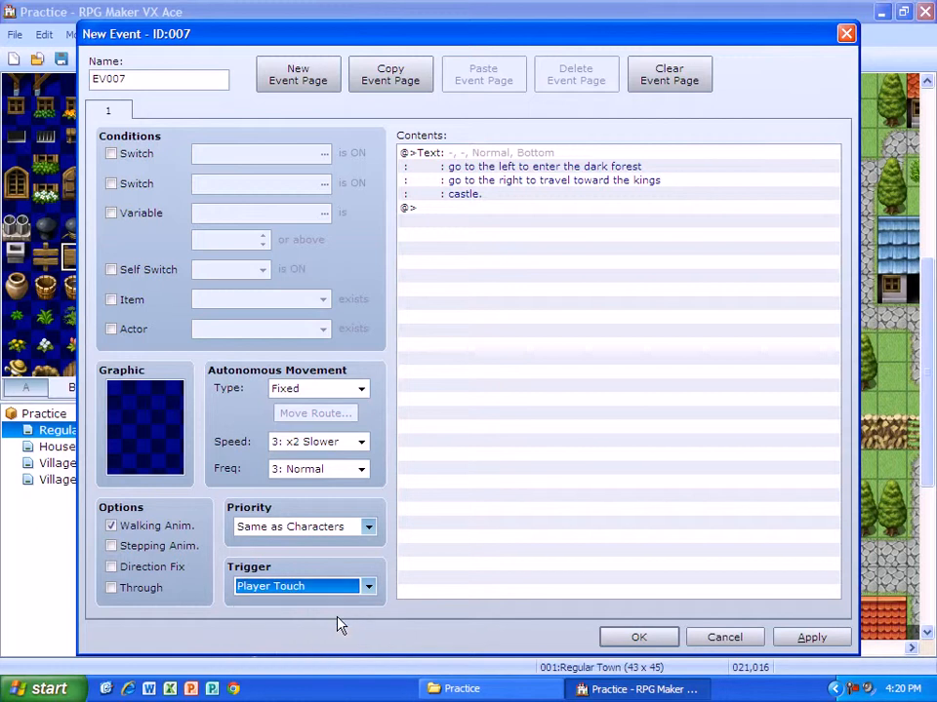
triple_click(160, 78)
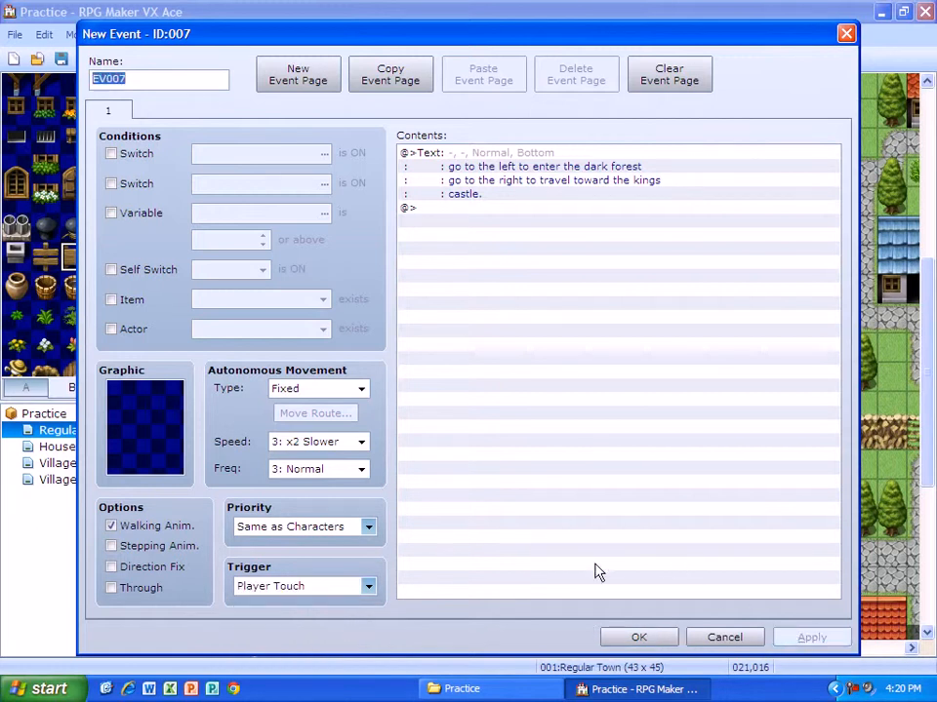
left_click(638, 636)
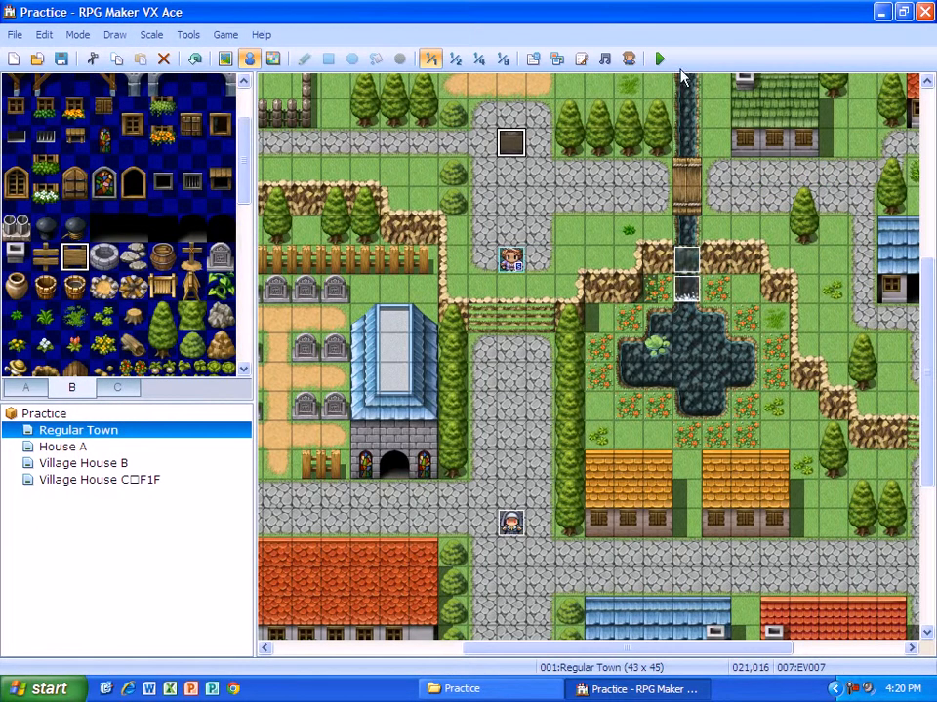
- Launch a playtest, saving the Practice project changes first
left_click(660, 58)
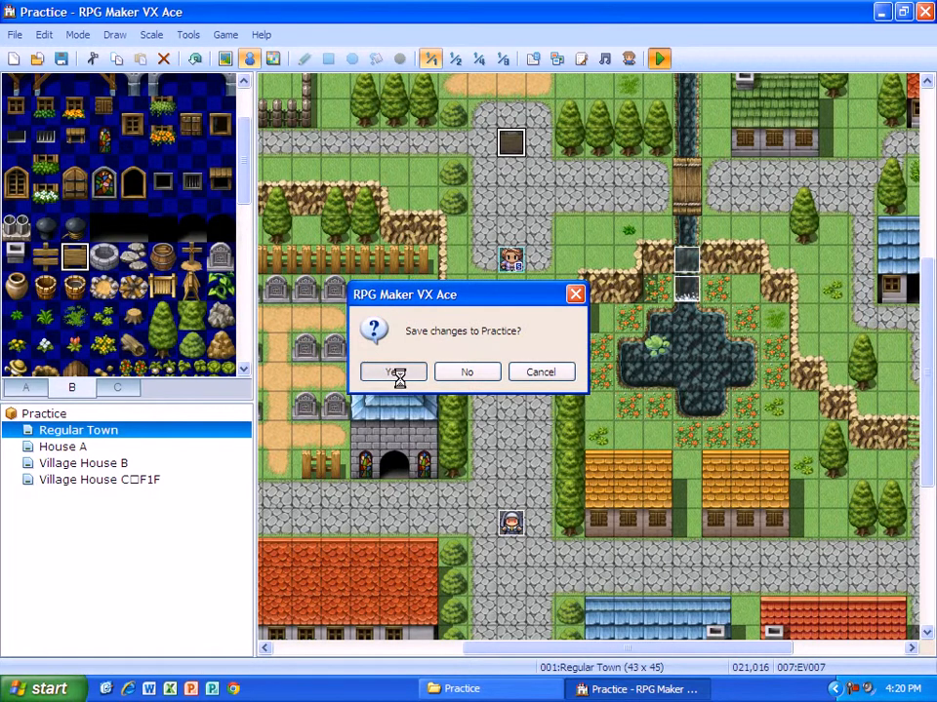
left_click(392, 371)
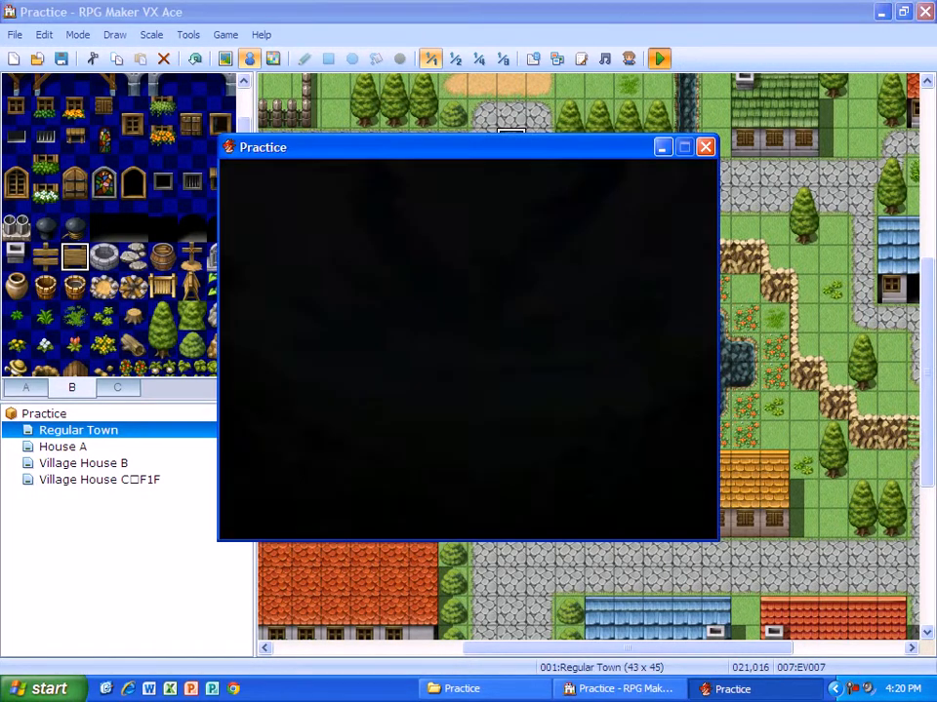